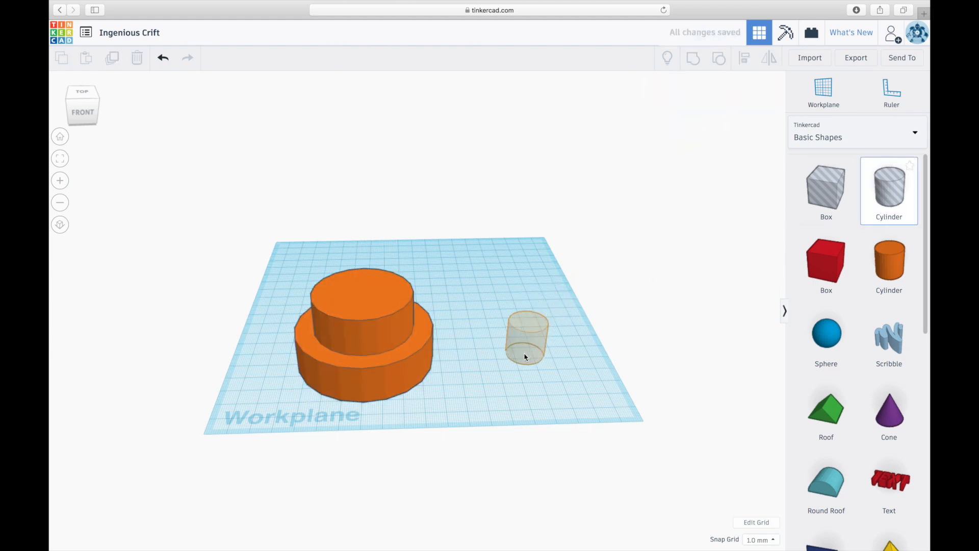
- Pick up the transparent hole cylinder to place it inside the stepped cylinder
{"action": "left_click", "coordinate": [526, 342]}
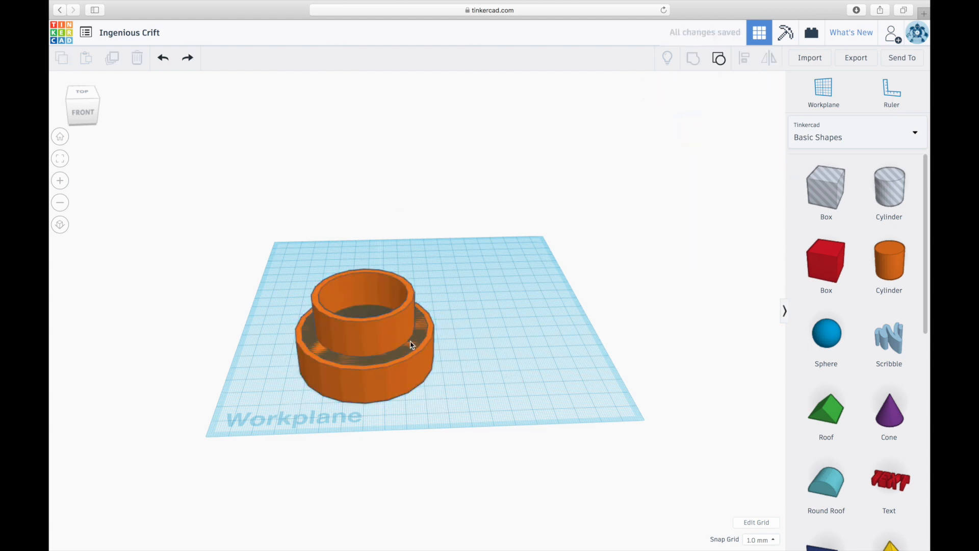
- Select the adapter group, set its inner piece to Hole, and adjust that hole's height
{"action": "left_click", "coordinate": [408, 345]}
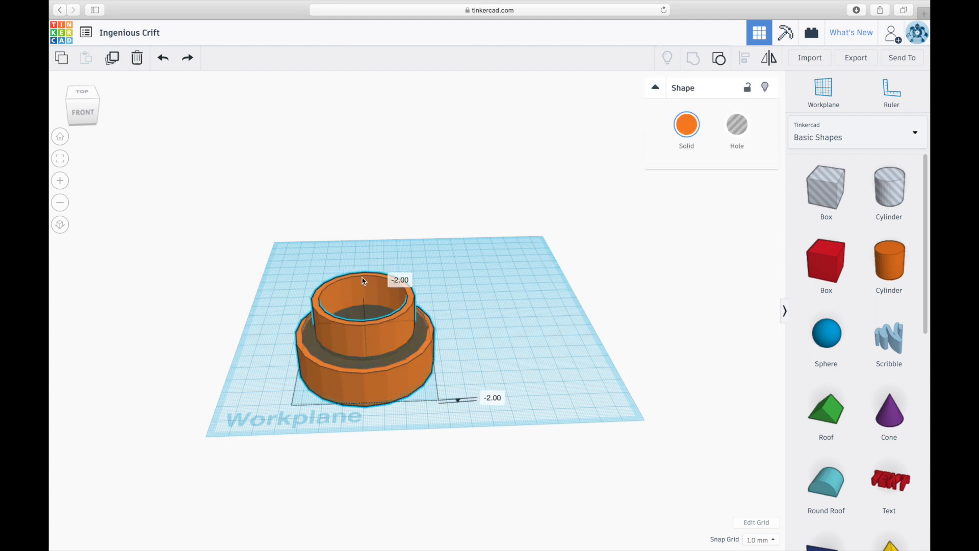
{"action": "left_click", "coordinate": [393, 362]}
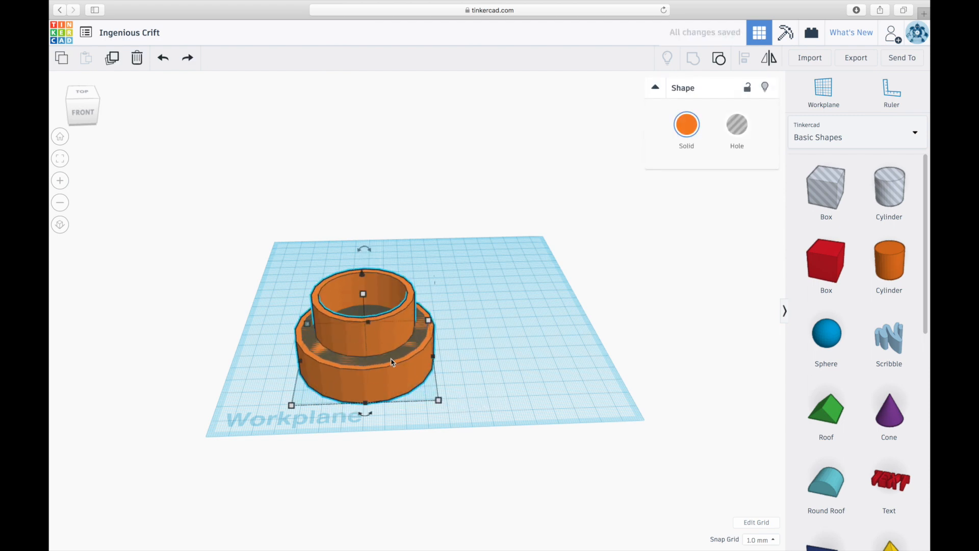
{"action": "left_click", "coordinate": [737, 124]}
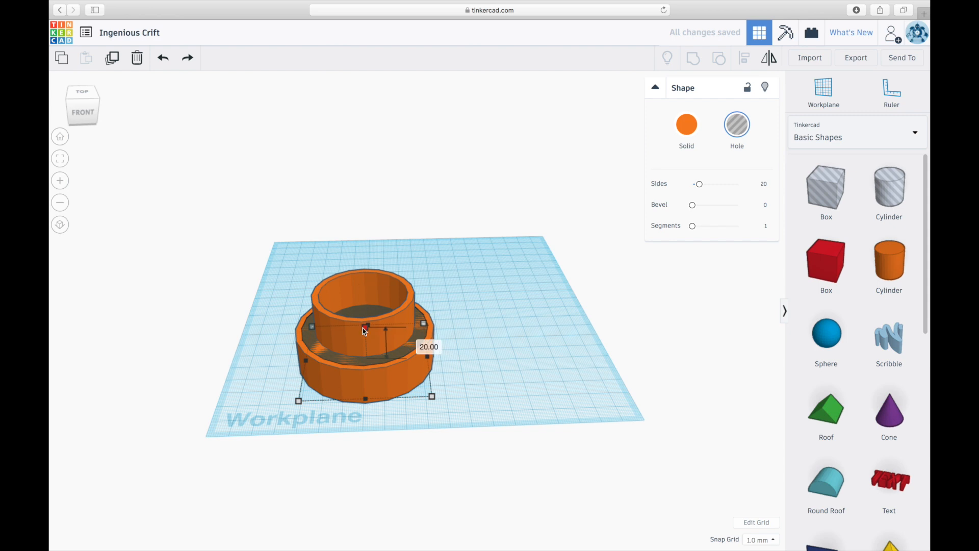
{"action": "left_click_drag", "start_coordinate": [365, 325], "coordinate": [365, 332]}
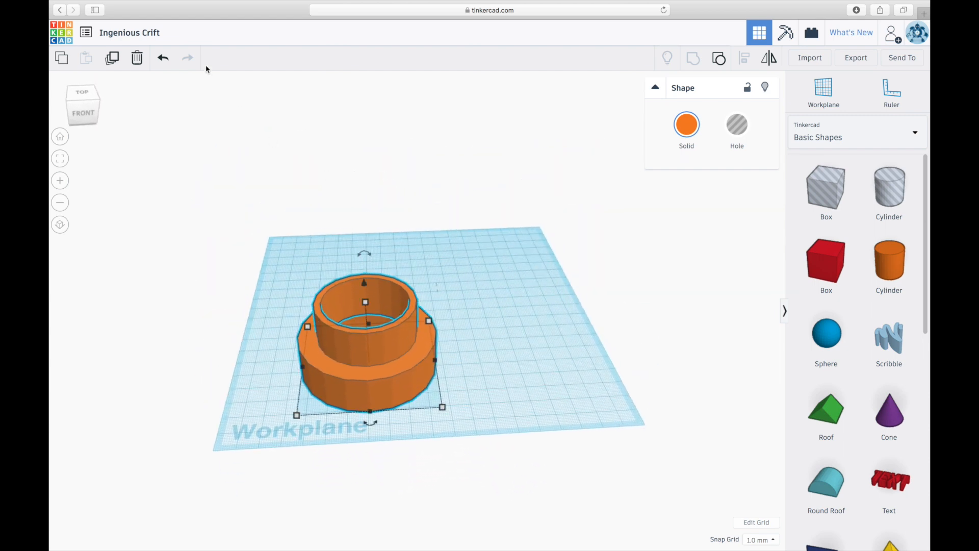
- Rename the design 'Vacuum Adapter' and download it as an STL file
{"action": "type", "text": "Va"}
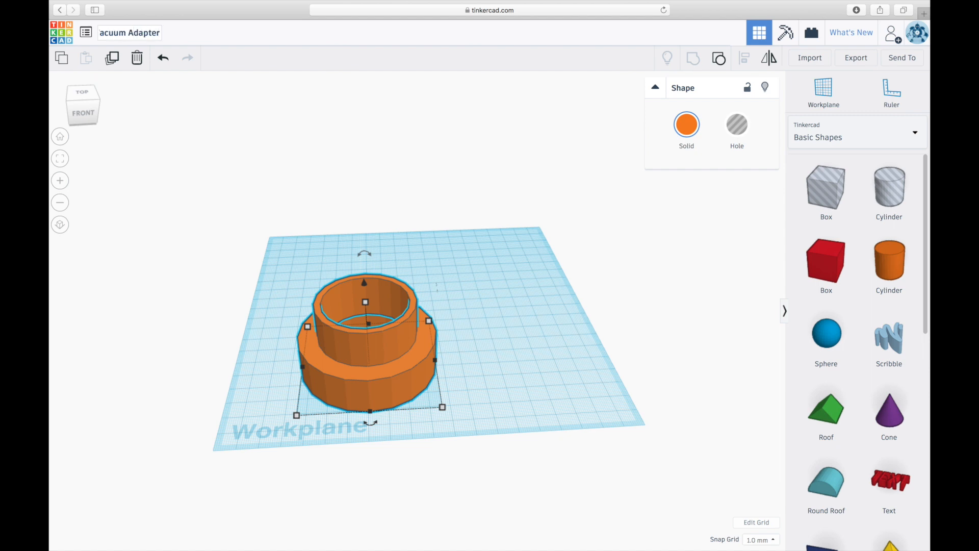
{"action": "left_click", "coordinate": [856, 58]}
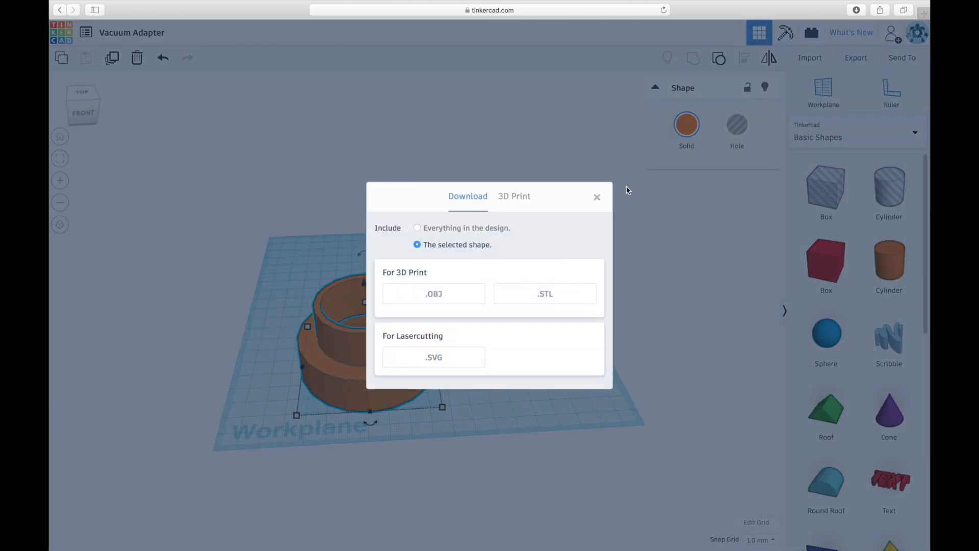
{"action": "left_click", "coordinate": [597, 197]}
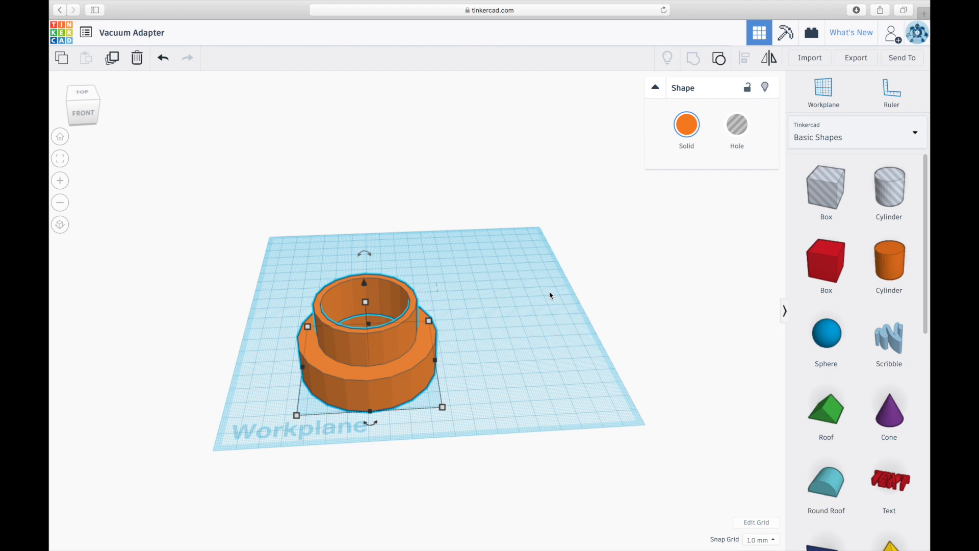
- Open Vacuum Adapter.stl in Simplify3D and raise Process1 infill to 52%
{"action": "left_click", "coordinate": [856, 9]}
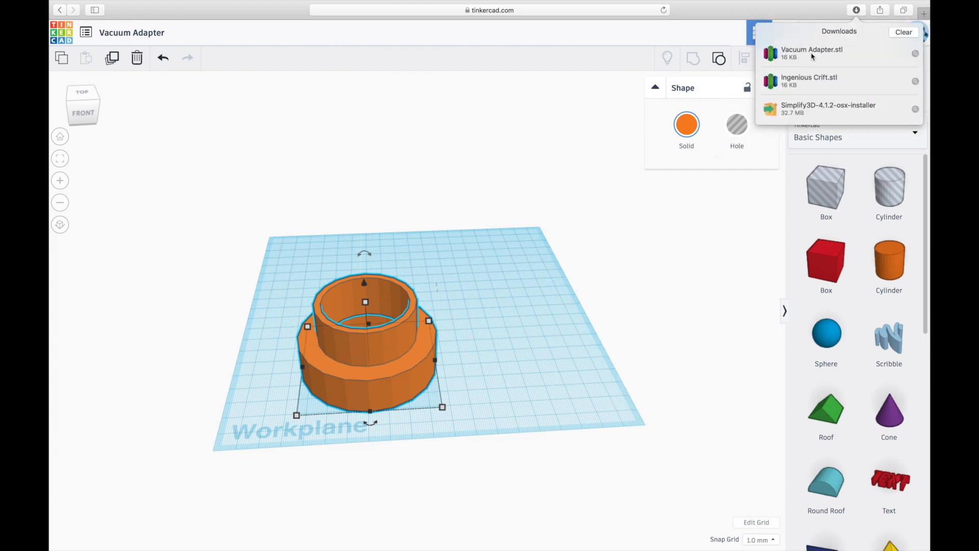
{"action": "right_click", "coordinate": [812, 52]}
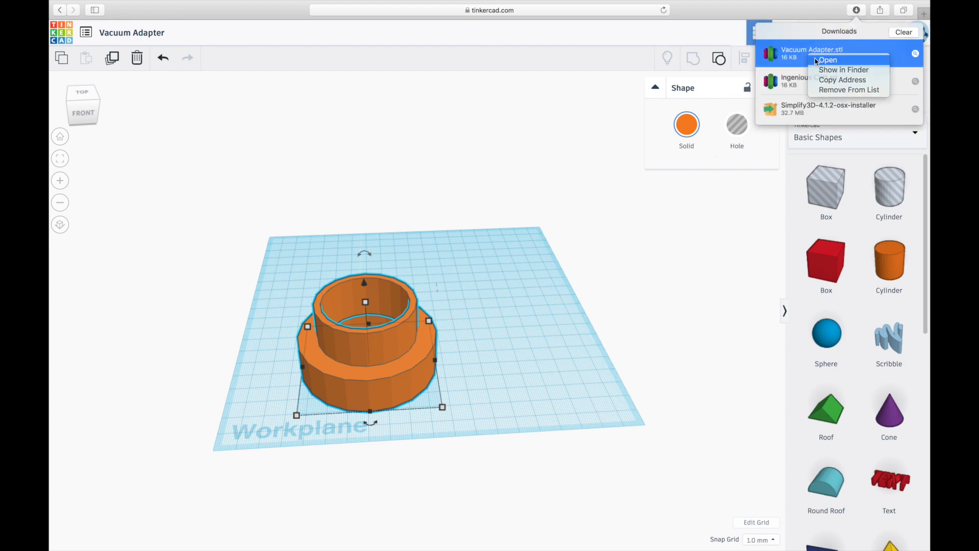
{"action": "left_click", "coordinate": [827, 60]}
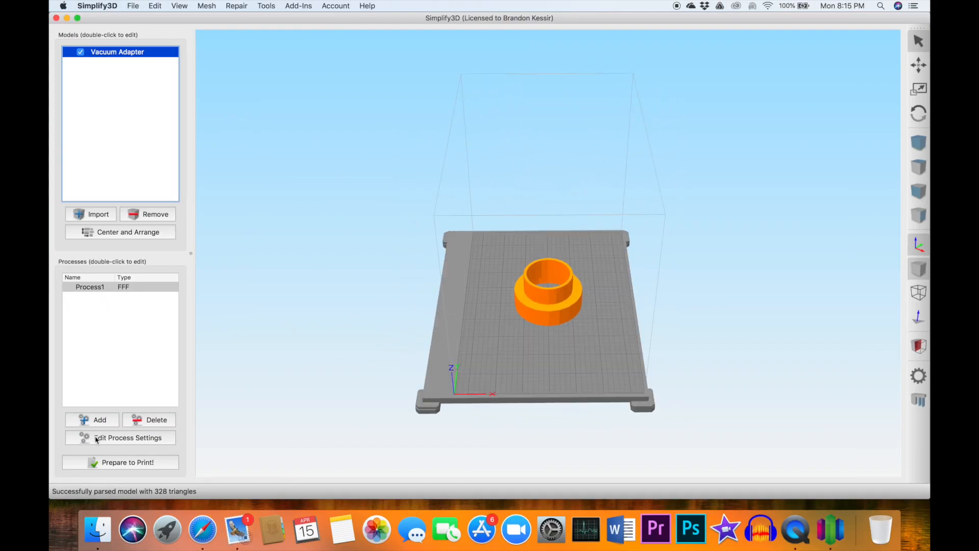
{"action": "left_click", "coordinate": [120, 438]}
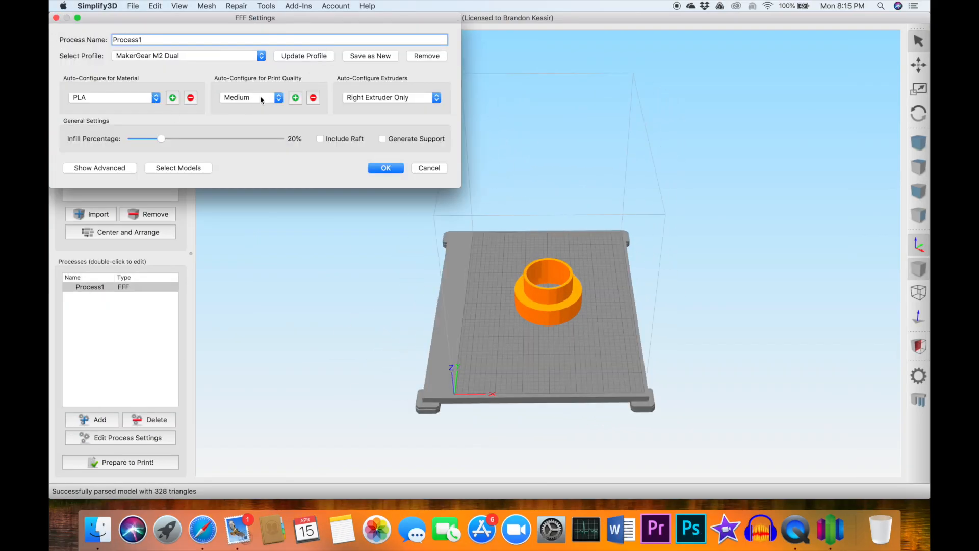
{"action": "left_click_drag", "start_coordinate": [162, 139], "coordinate": [209, 139]}
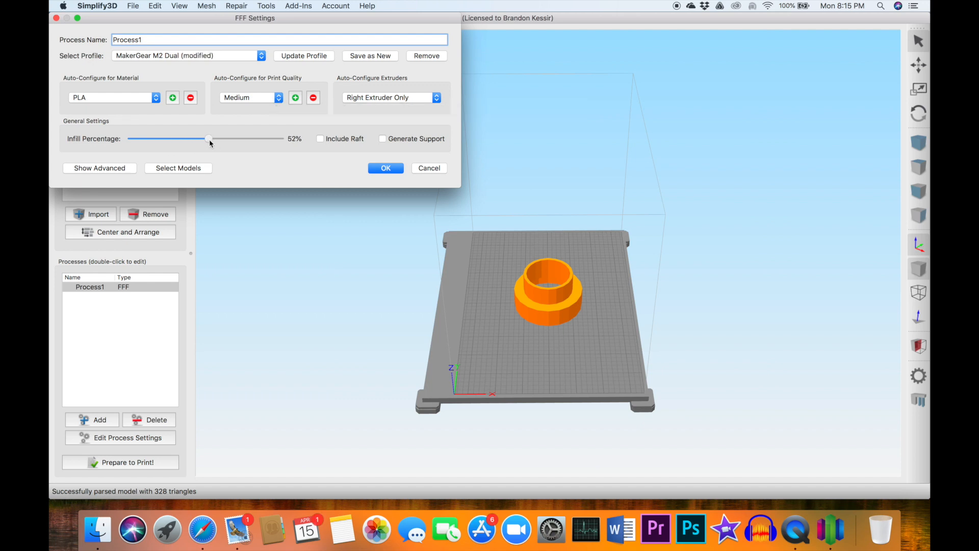
- In advanced process settings, choose Left Extruder Only, review the layer, skirt, support and temperature tabs, then confirm
{"action": "left_click", "coordinate": [100, 168]}
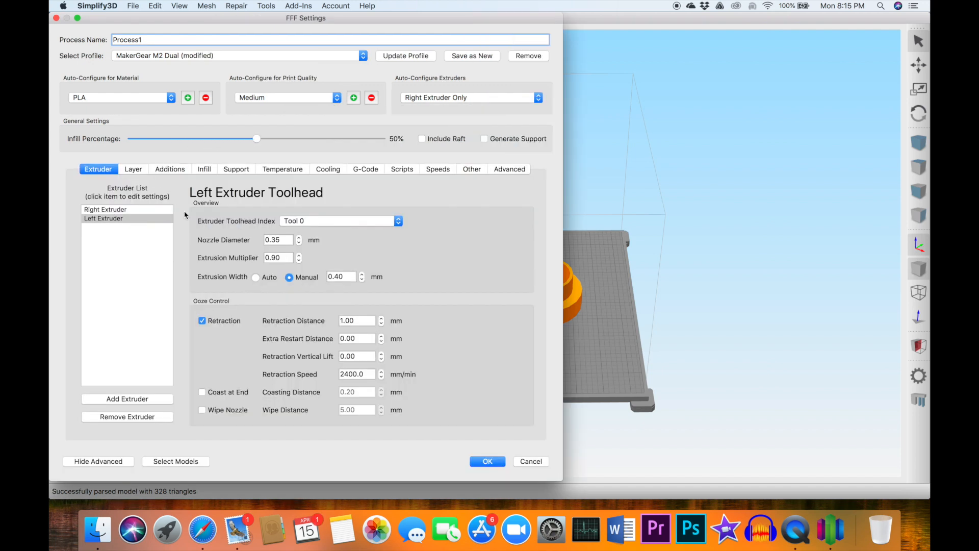
{"action": "left_click", "coordinate": [133, 169]}
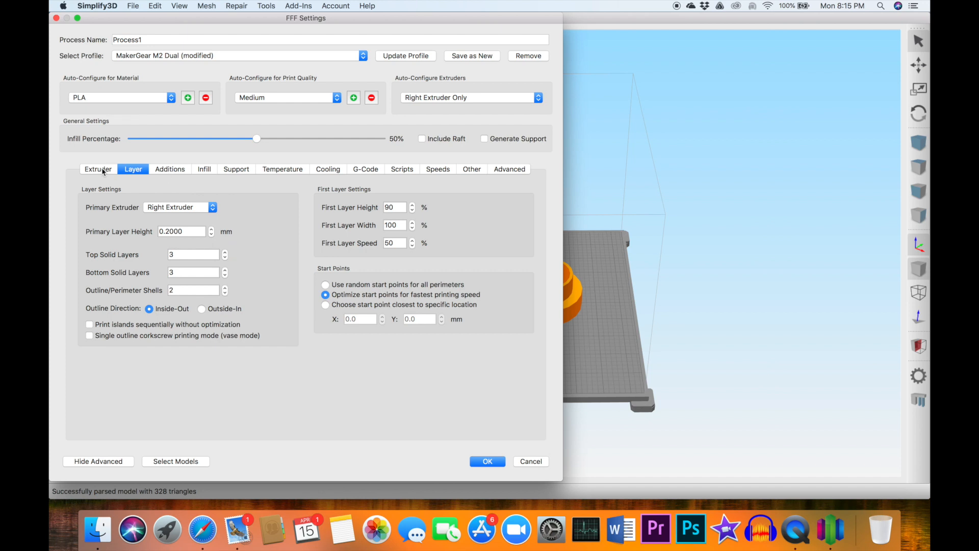
{"action": "left_click", "coordinate": [98, 169]}
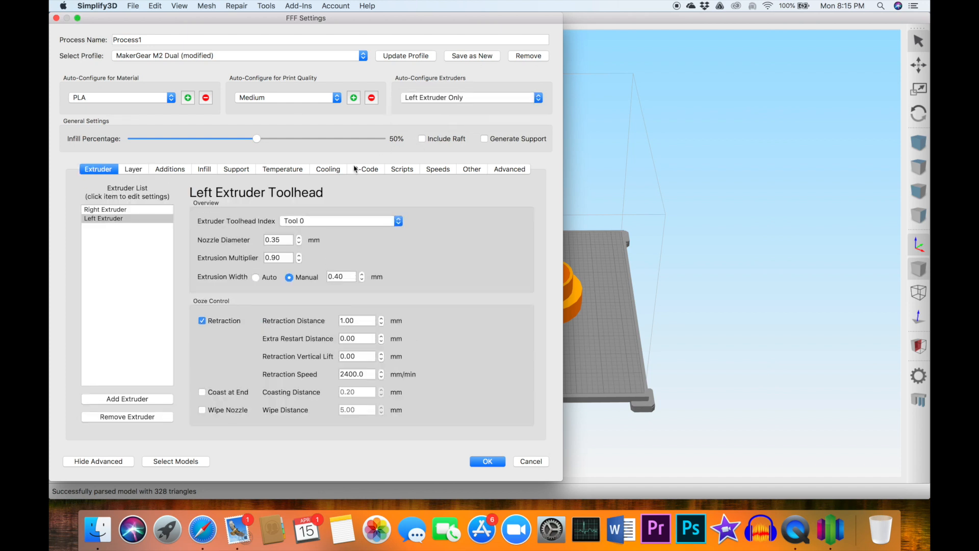
{"action": "left_click", "coordinate": [169, 169]}
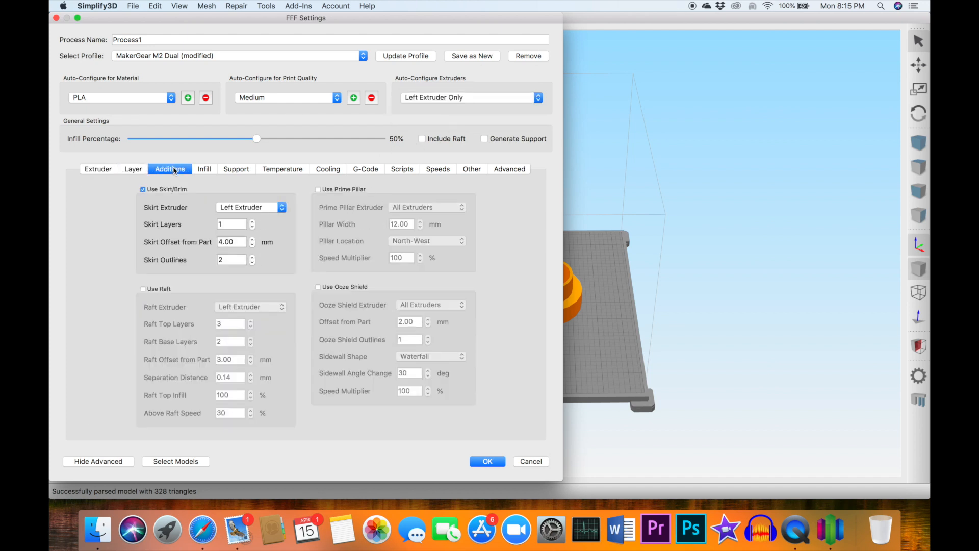
{"action": "left_click", "coordinate": [232, 169]}
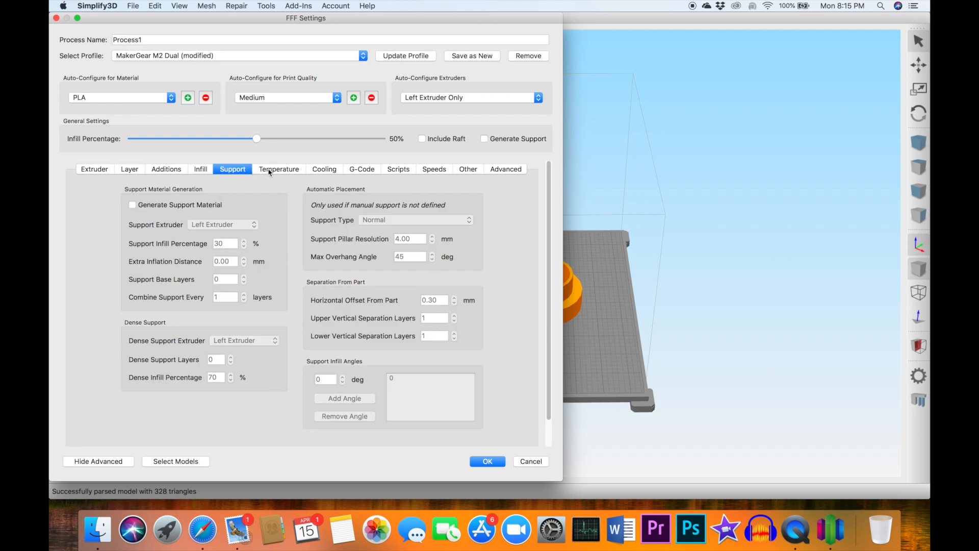
{"action": "left_click", "coordinate": [279, 168]}
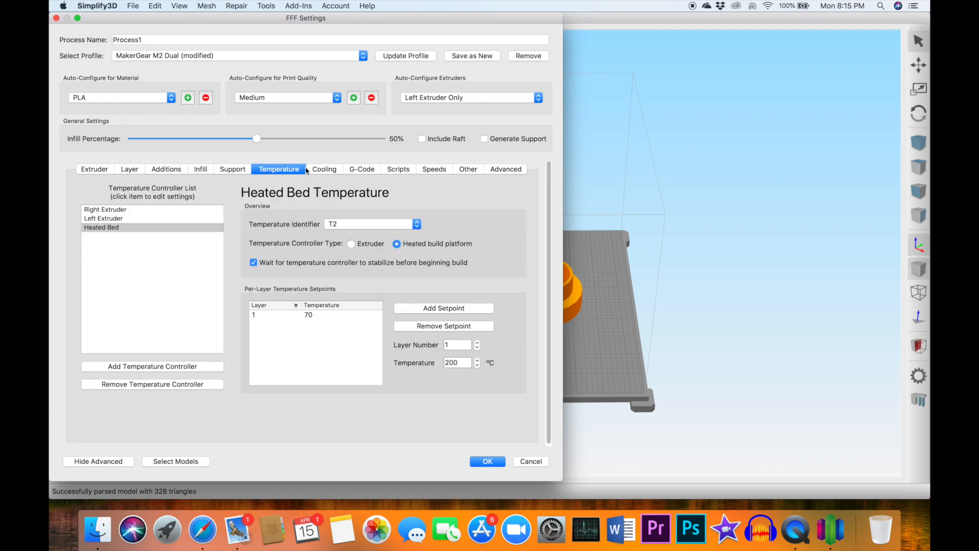
{"action": "left_click", "coordinate": [94, 168]}
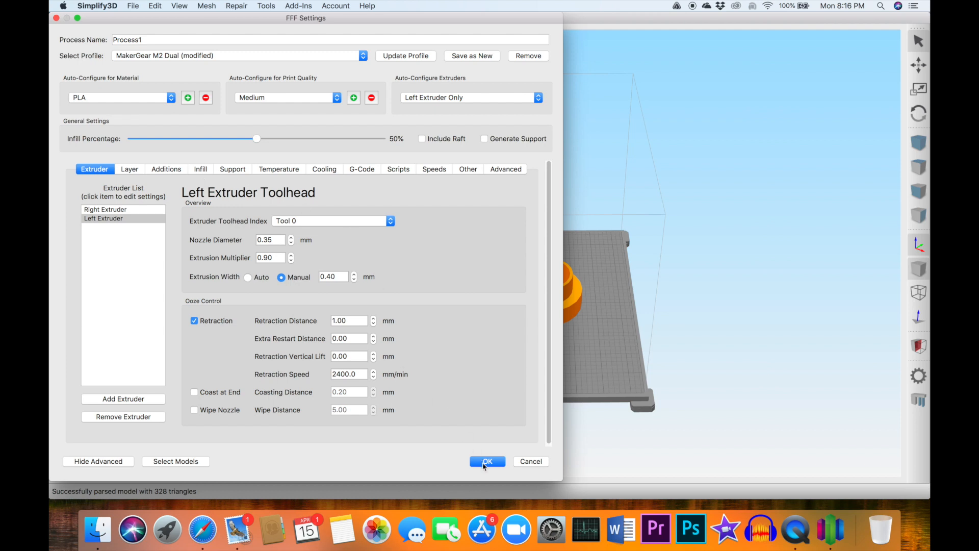
{"action": "left_click", "coordinate": [487, 462]}
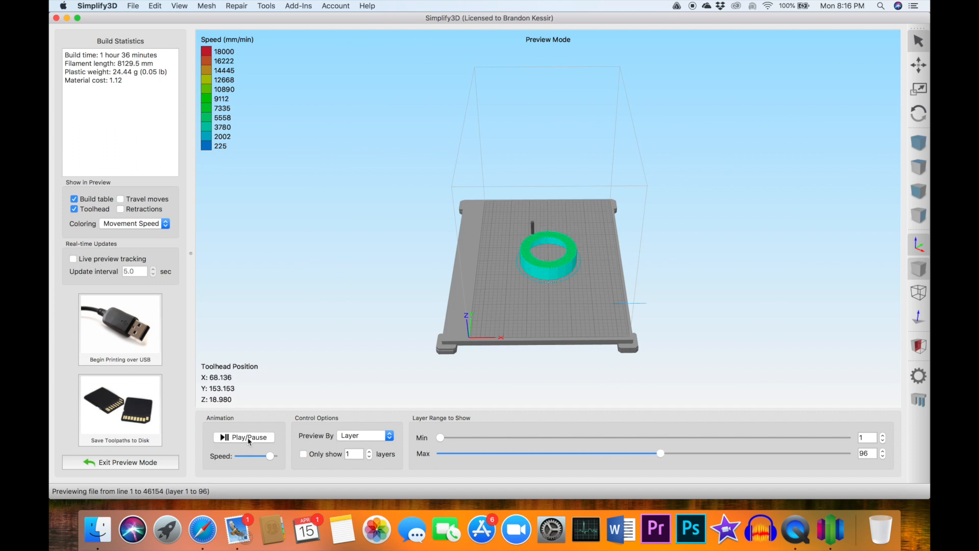
- Raise the preview animation speed to watch the toolpath build through all 200 layers
{"action": "left_click_drag", "start_coordinate": [661, 453], "coordinate": [804, 453]}
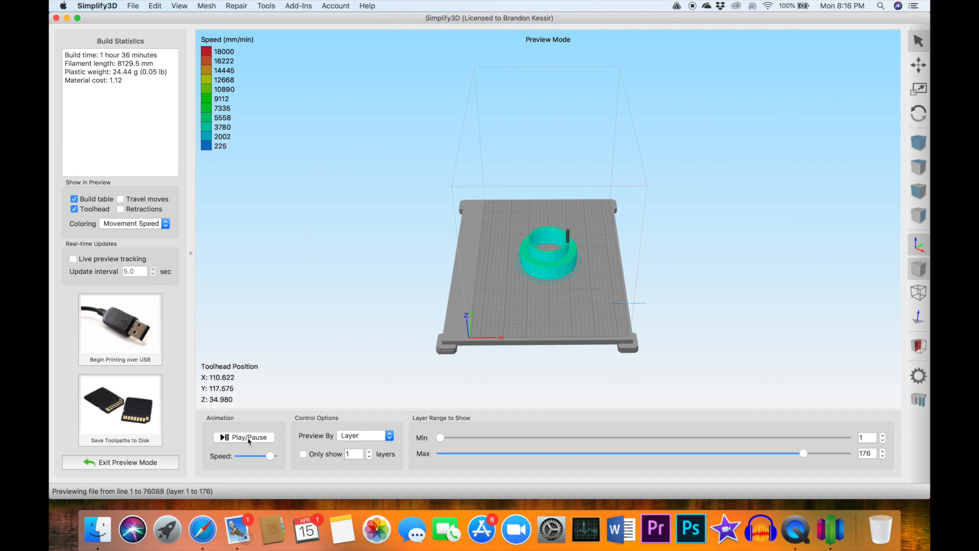
{"action": "left_click_drag", "start_coordinate": [803, 453], "coordinate": [847, 452]}
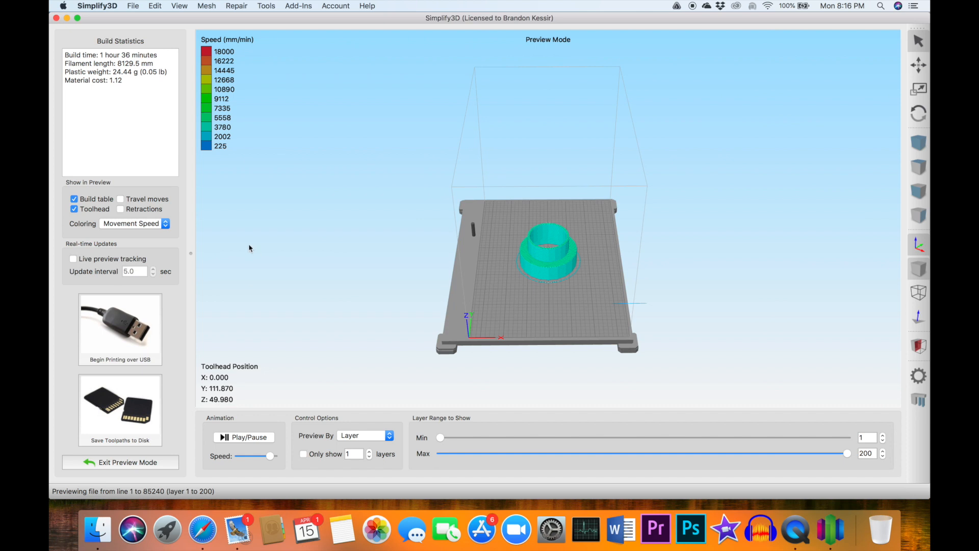